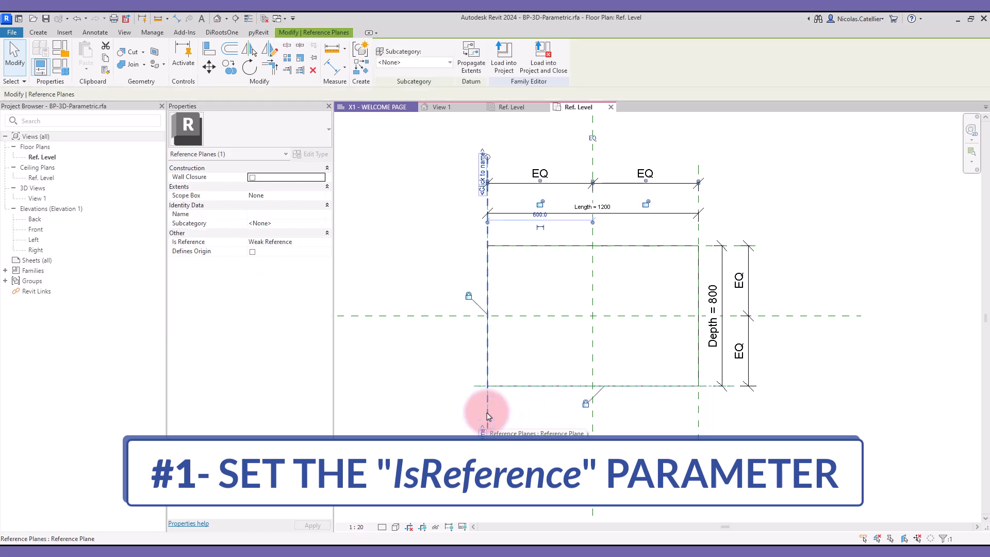
{"action": "mouse_move", "coordinate": [221, 245]}
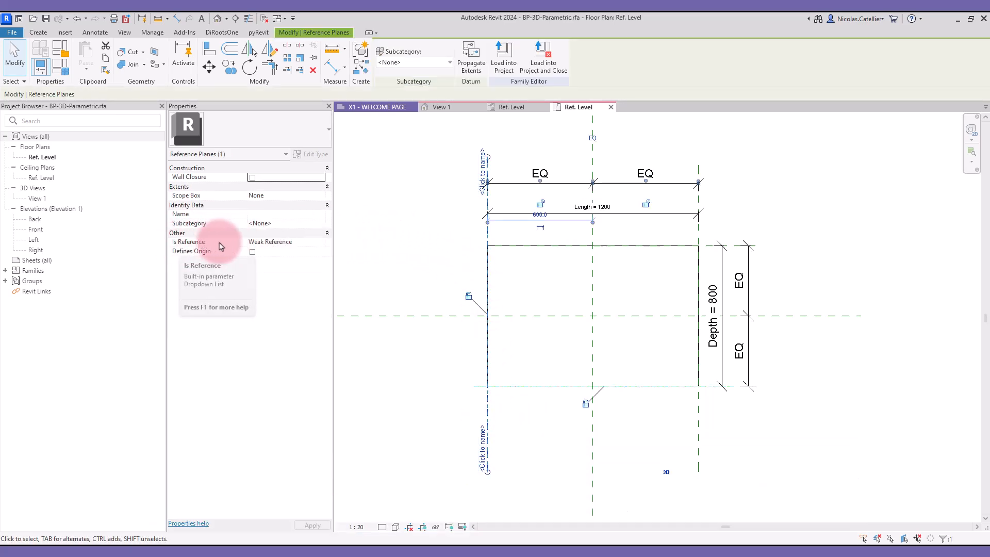
- Review the Is Reference options, keep Weak Reference, and name the left plane 'Panel Thickness'
{"action": "left_click", "coordinate": [286, 241]}
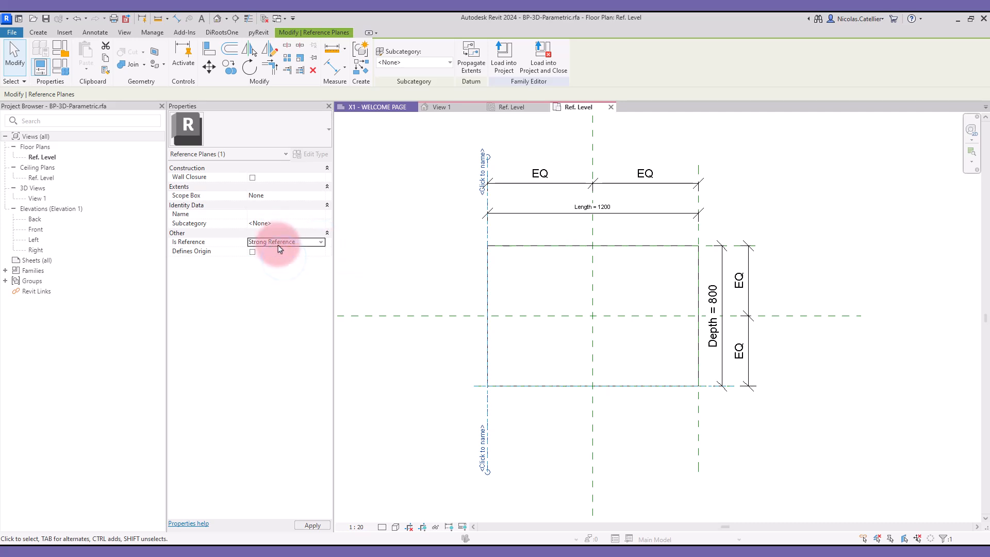
{"action": "left_click", "coordinate": [286, 241]}
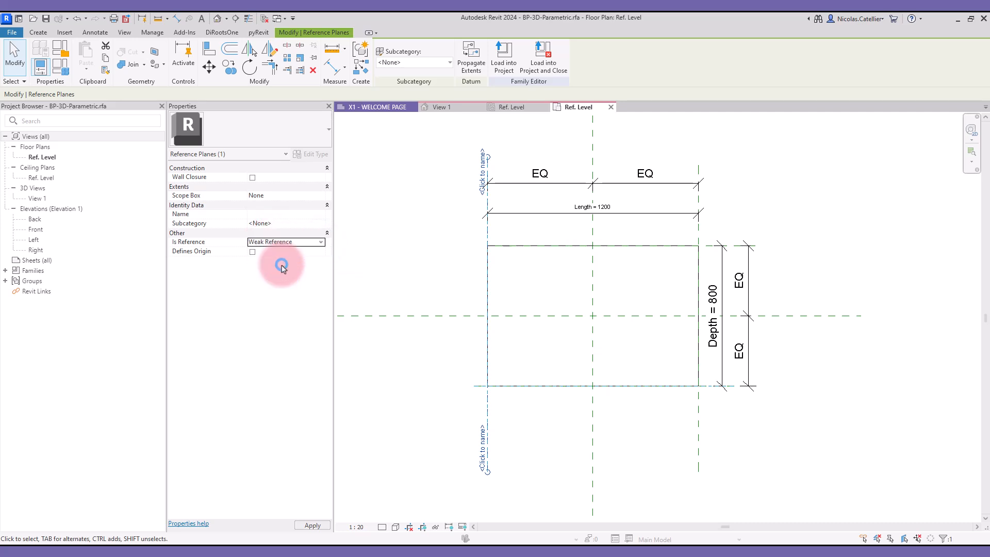
{"action": "left_click", "coordinate": [319, 241]}
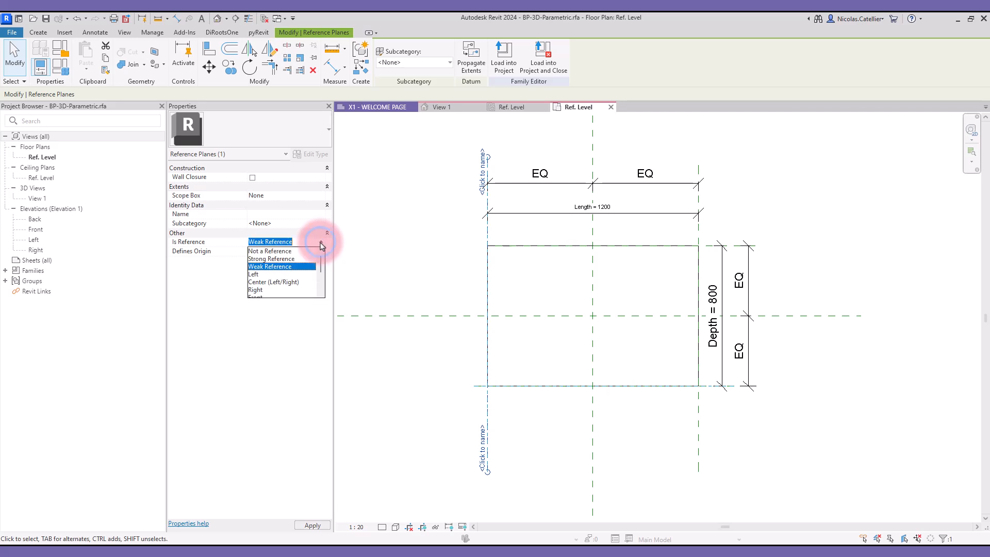
{"action": "scroll", "scroll_direction": "down", "scroll_amount": 3}
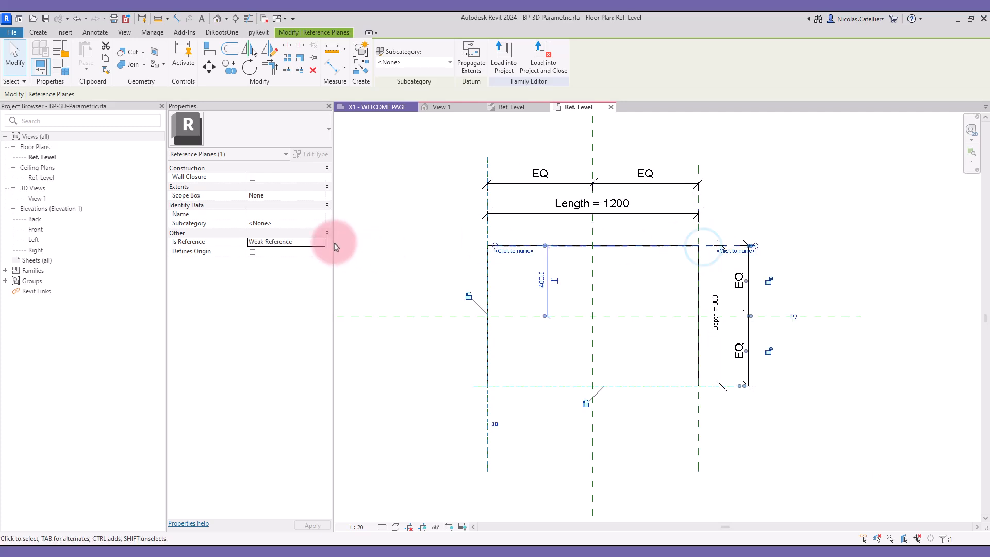
{"action": "left_click", "coordinate": [321, 242]}
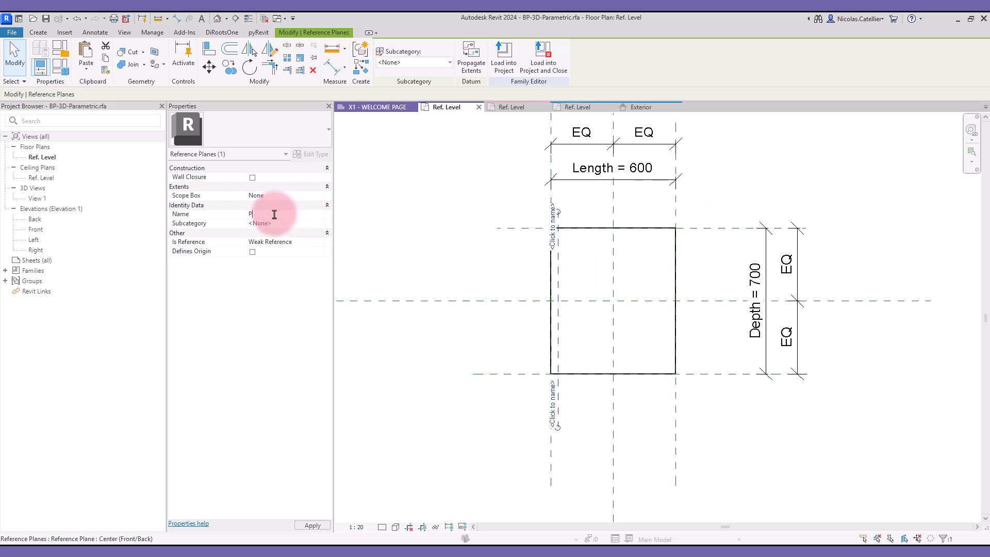
{"action": "type", "text": "Panel Thickness"}
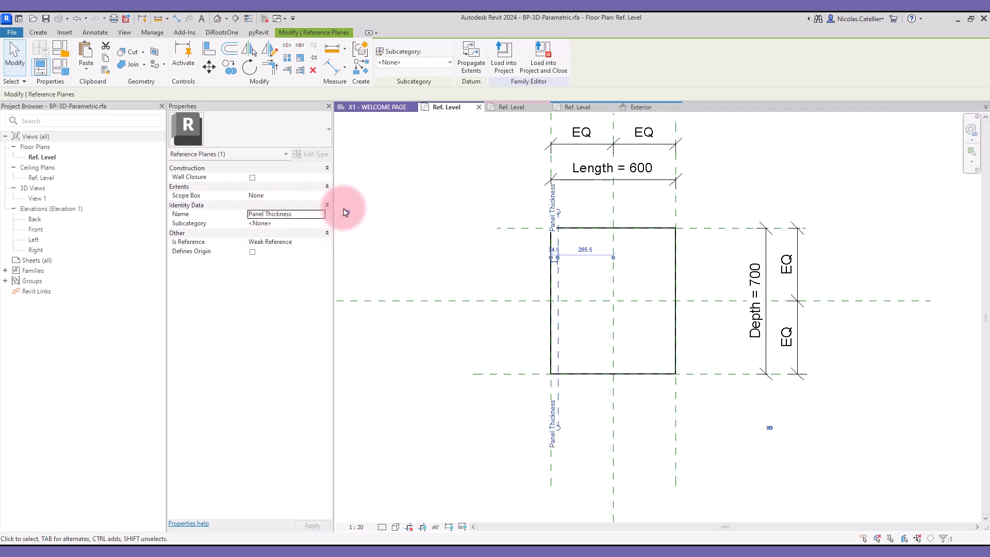
{"action": "mouse_move", "coordinate": [346, 212]}
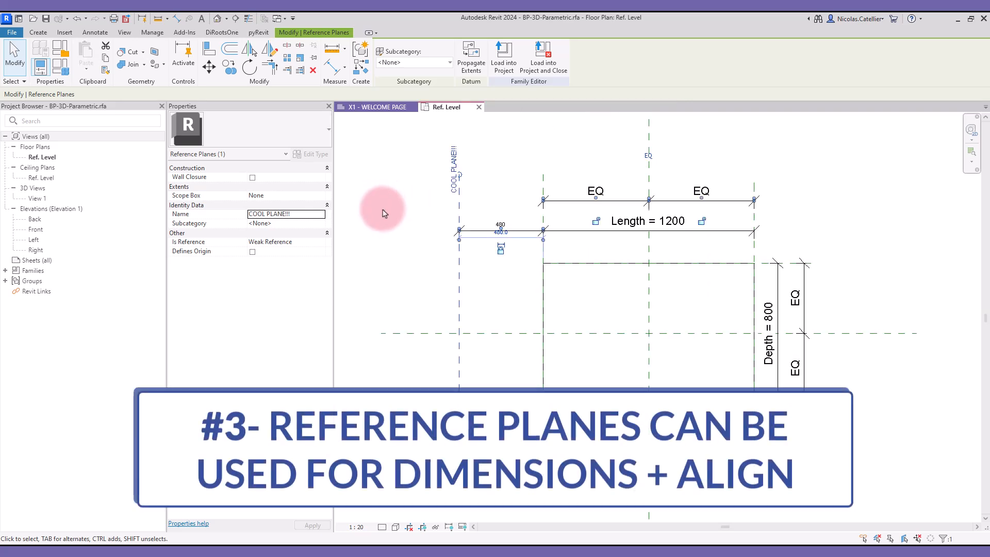
{"action": "mouse_move", "coordinate": [397, 218]}
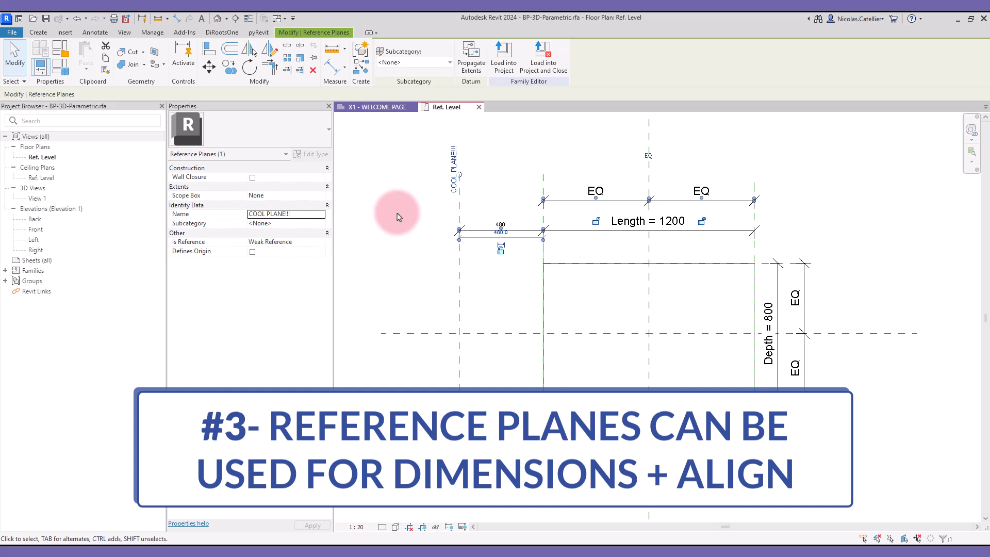
- Load the family into the project and place it beside the concrete wall
{"action": "left_click", "coordinate": [402, 212]}
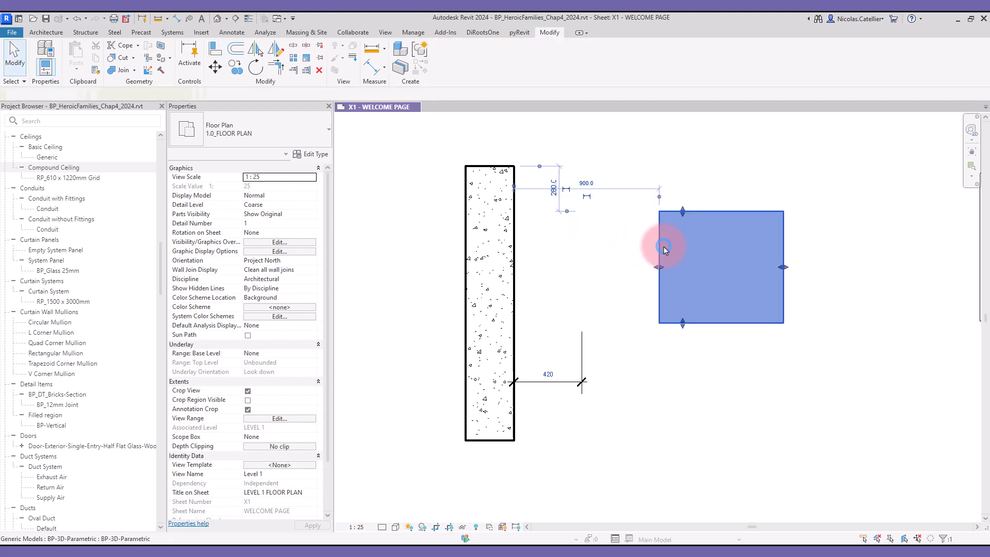
- Edit the placed family and set COOL PLANE!!! to Not a Reference
{"action": "double_click", "coordinate": [664, 249]}
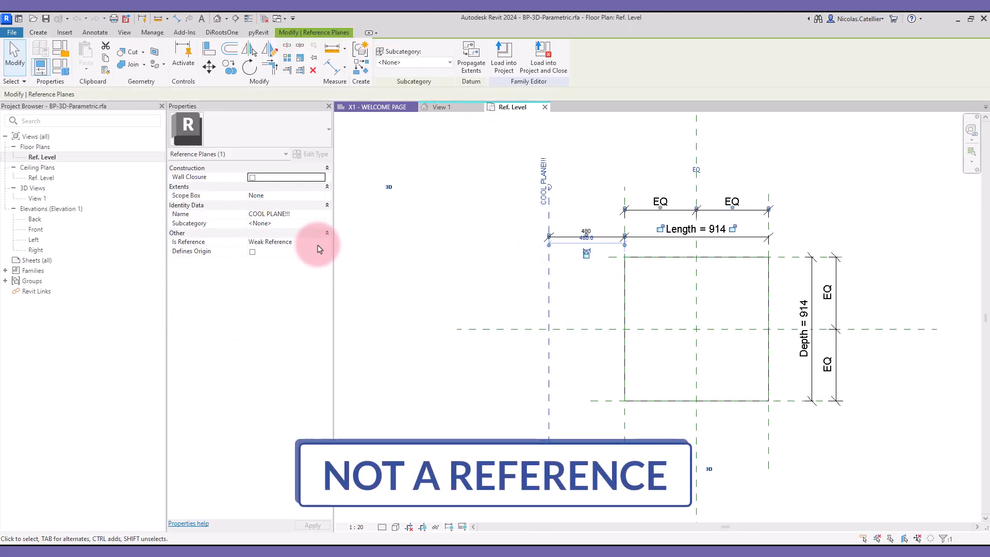
{"action": "left_click", "coordinate": [285, 241]}
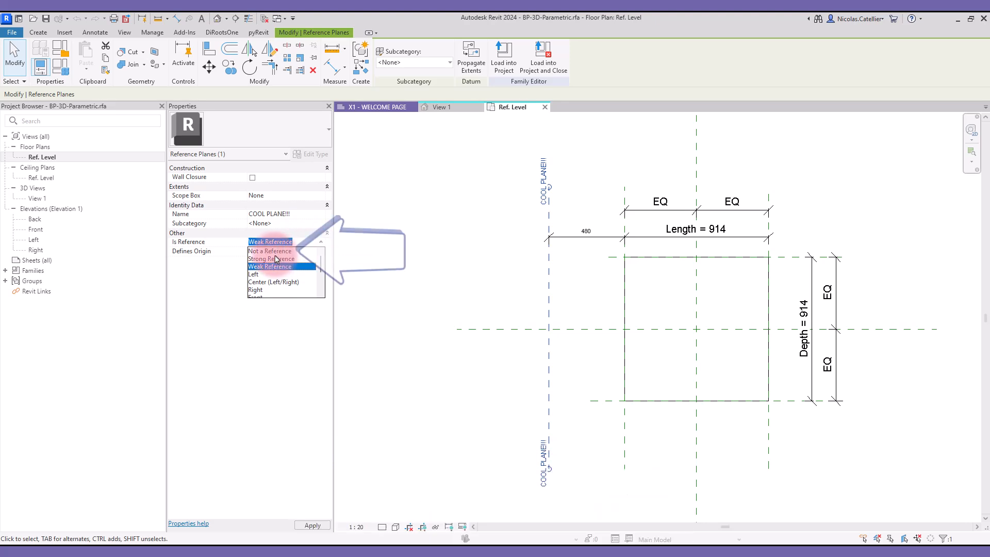
{"action": "left_click", "coordinate": [269, 251]}
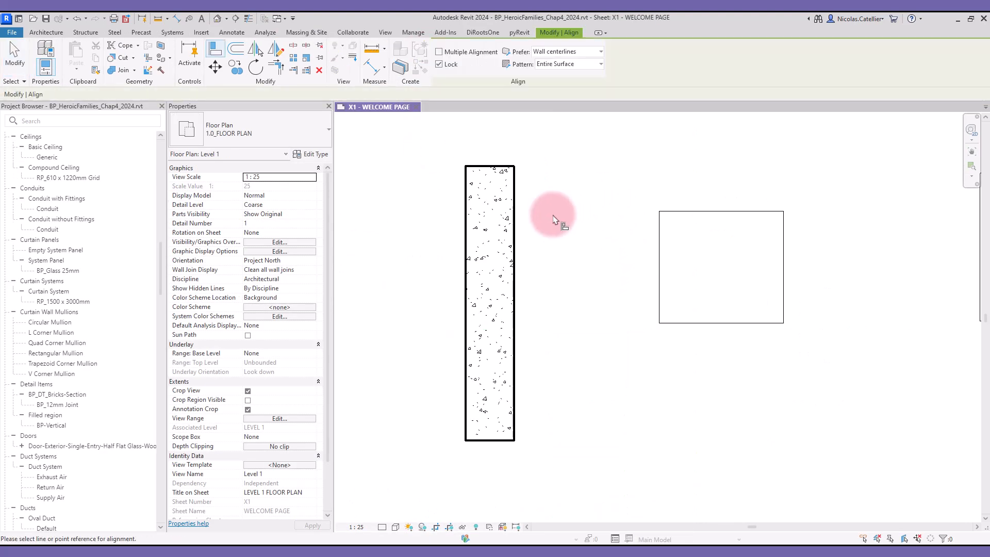
{"action": "mouse_move", "coordinate": [624, 272]}
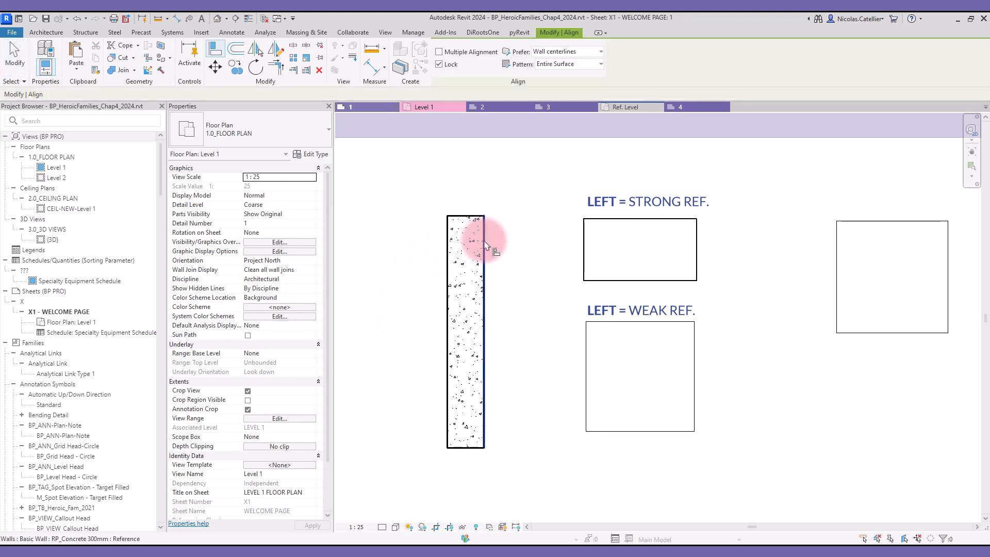
{"action": "mouse_move", "coordinate": [582, 237]}
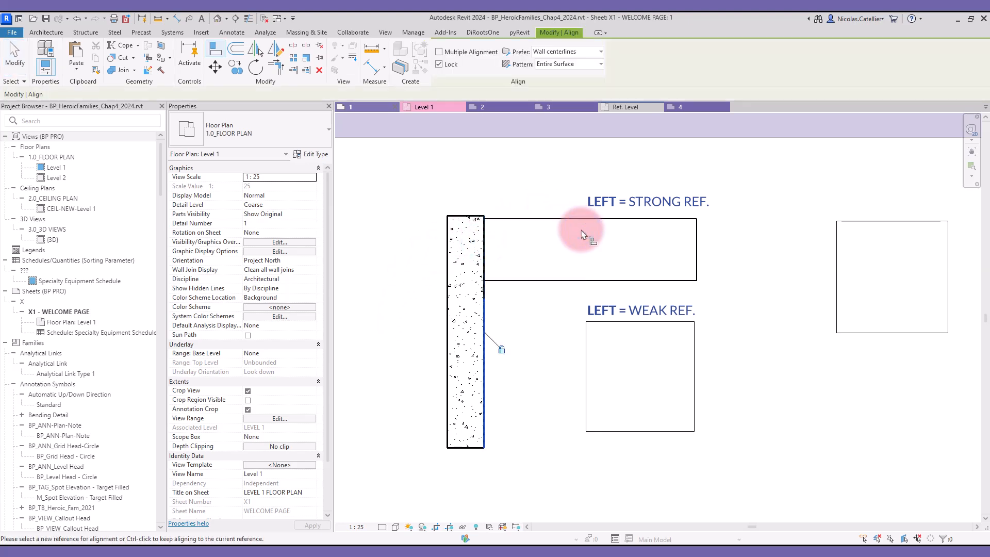
{"action": "mouse_move", "coordinate": [532, 315]}
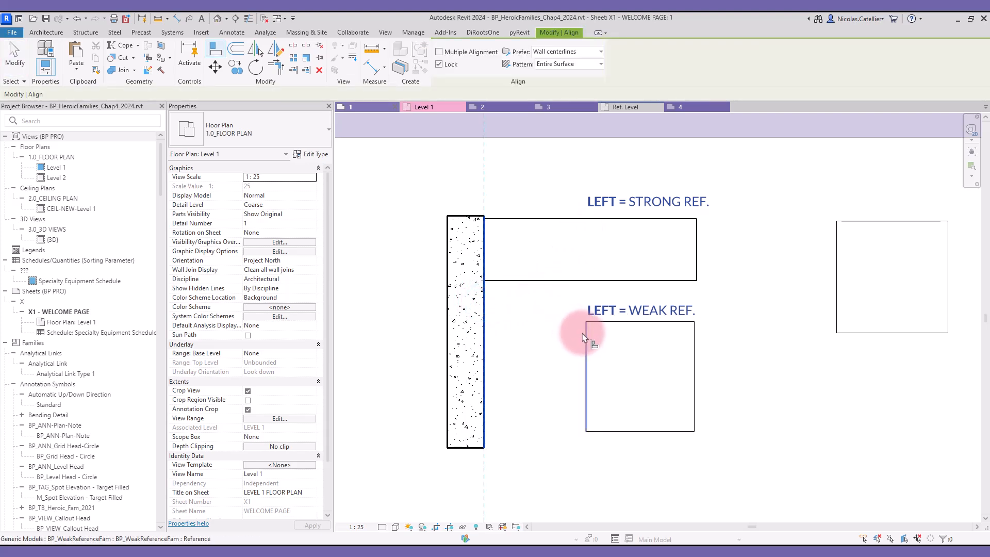
{"action": "mouse_move", "coordinate": [584, 340]}
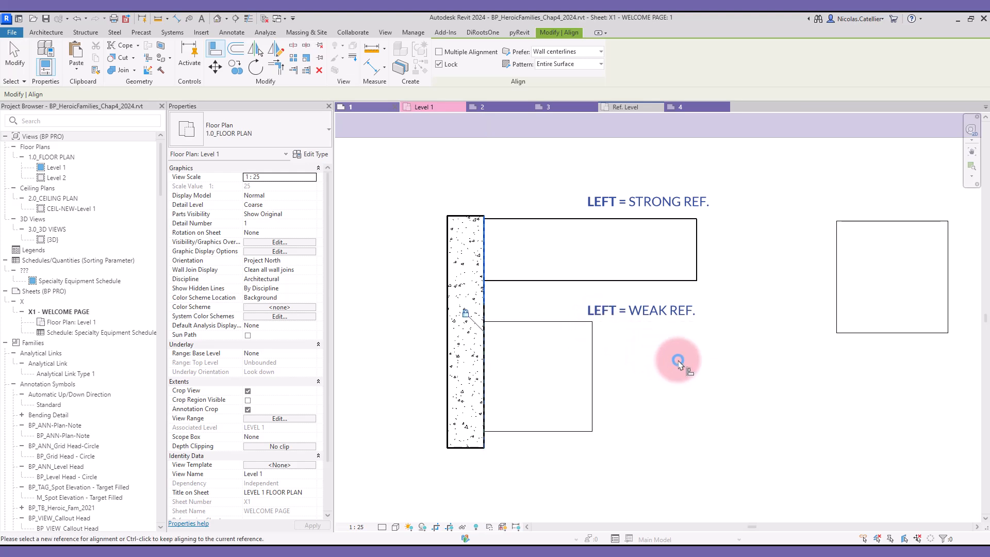
- Finish aligning both boxes' left edges to the wall face and clear the selection
{"action": "left_click", "coordinate": [679, 360]}
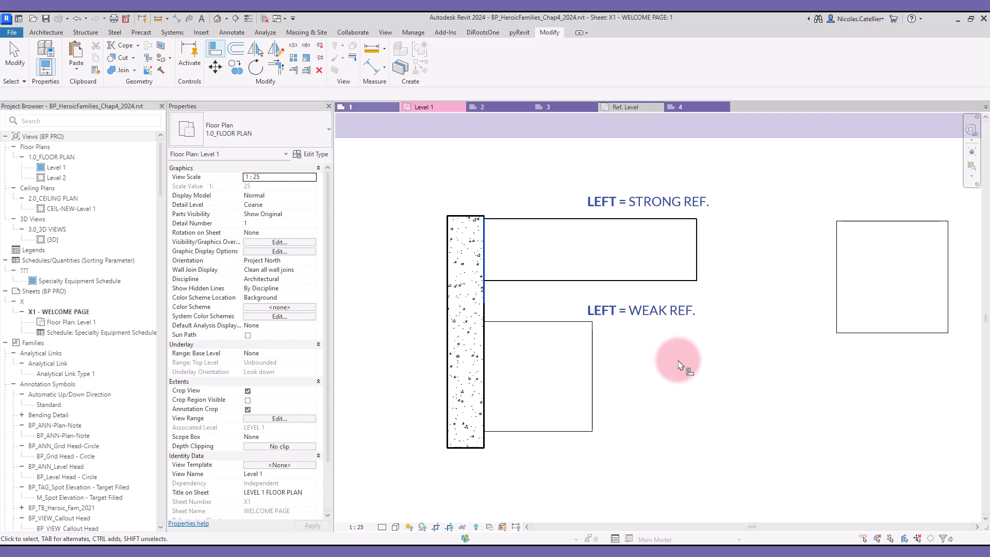
{"action": "left_click", "coordinate": [376, 106]}
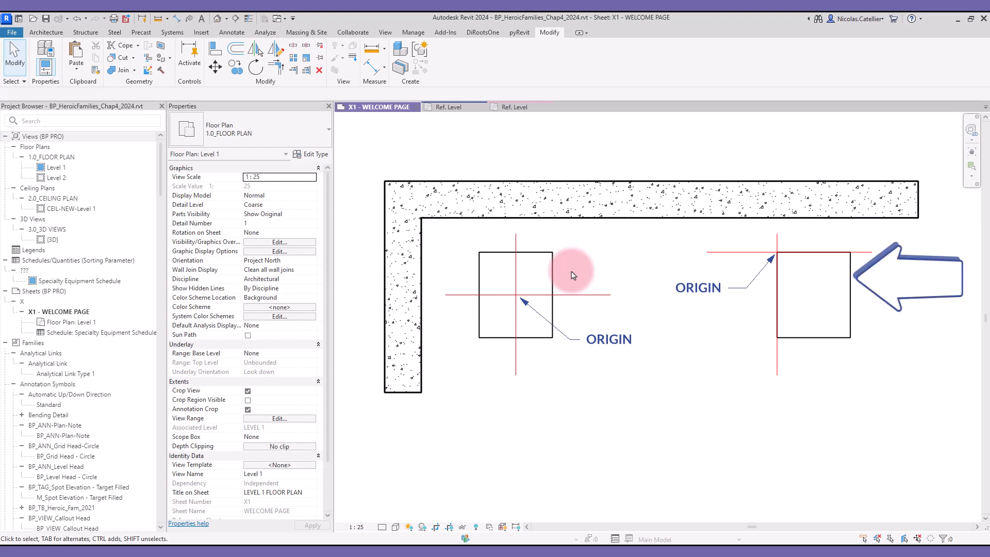
{"action": "mouse_move", "coordinate": [572, 271]}
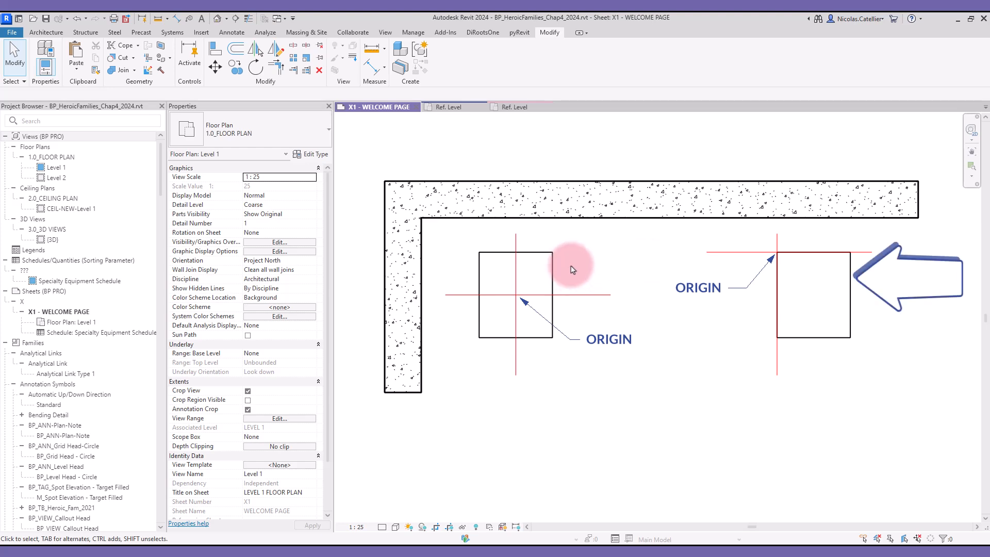
{"action": "left_click", "coordinate": [516, 294]}
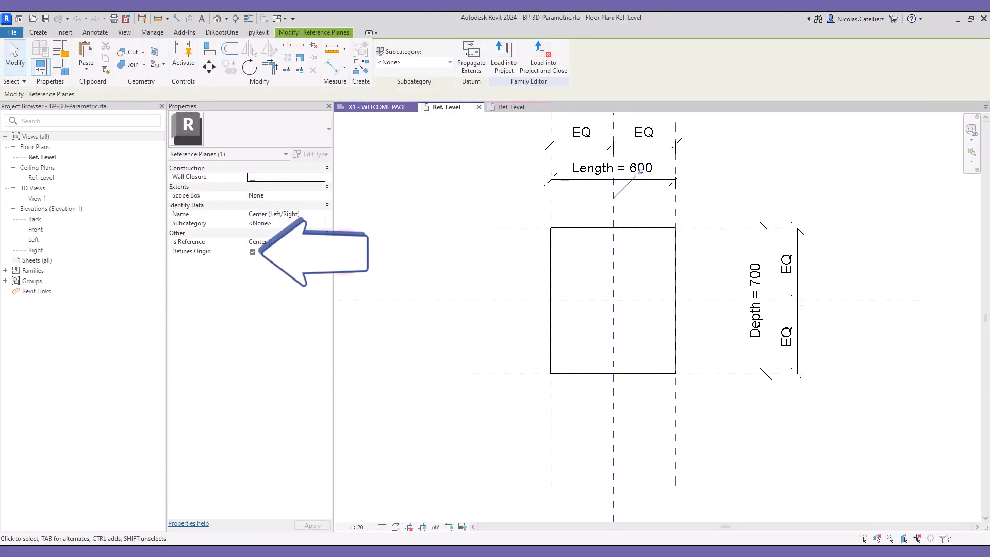
{"action": "left_click", "coordinate": [252, 252]}
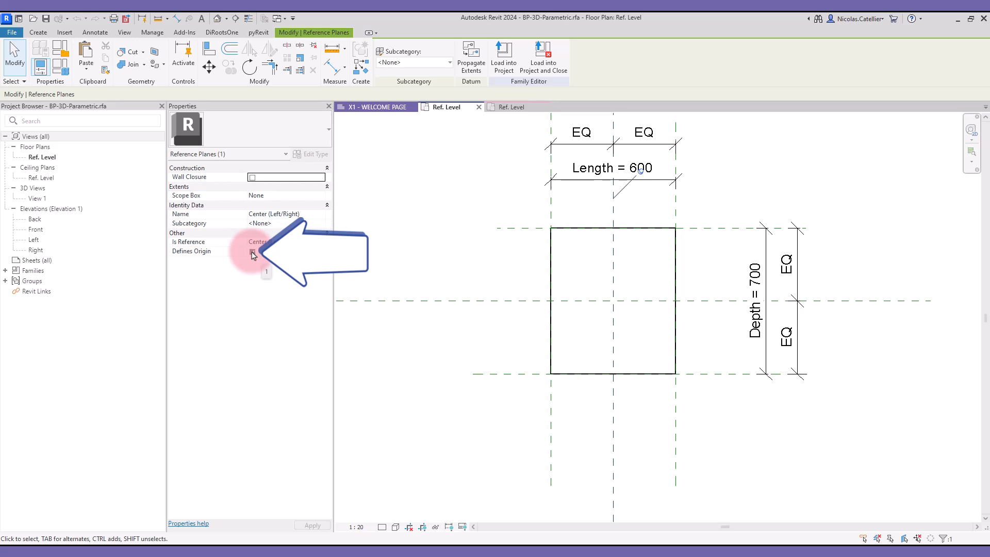
{"action": "left_click", "coordinate": [612, 300]}
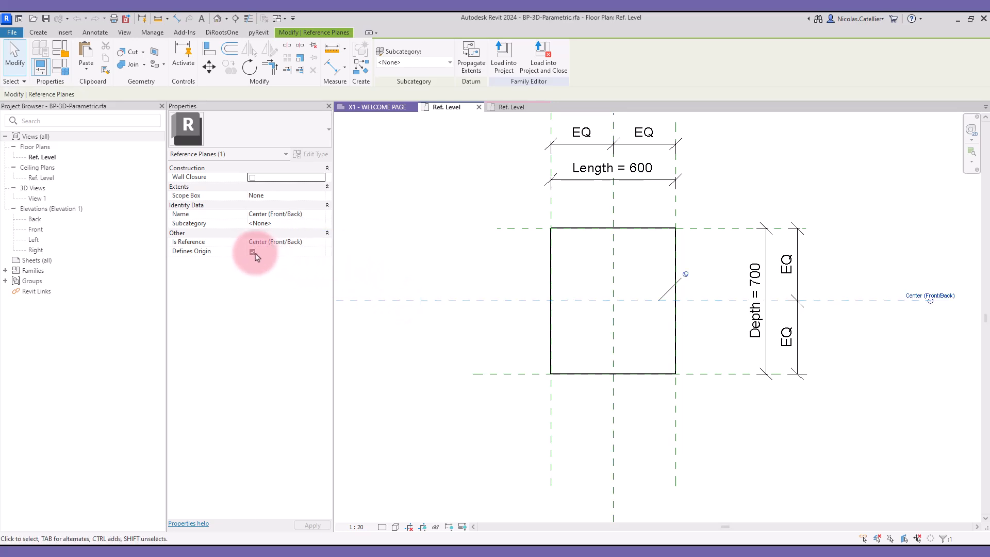
{"action": "left_click", "coordinate": [252, 252]}
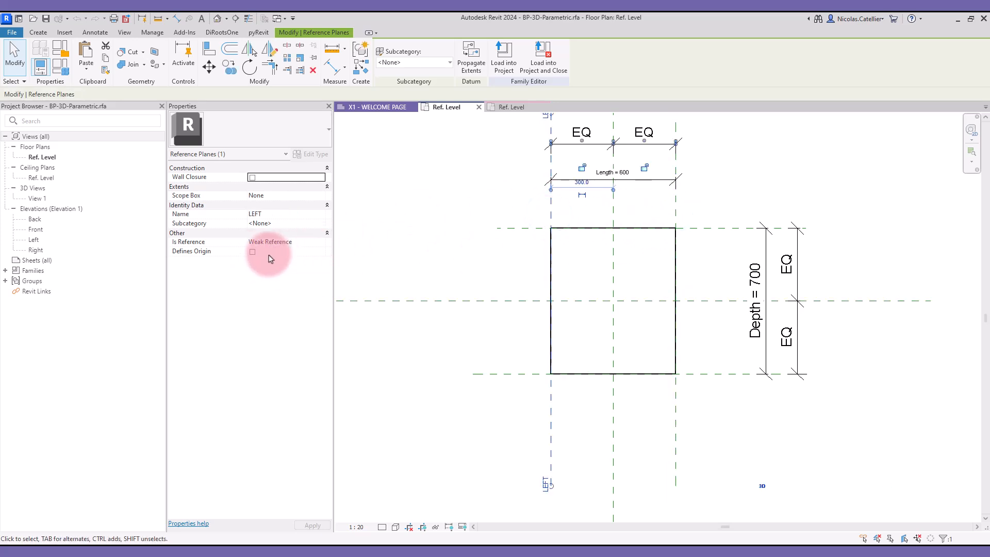
{"action": "left_click", "coordinate": [614, 213]}
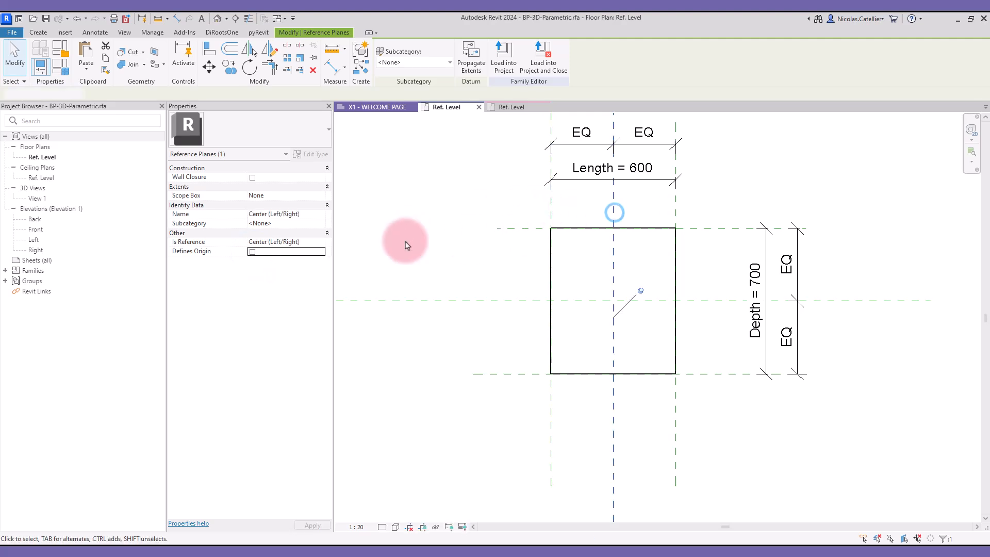
{"action": "left_click", "coordinate": [251, 251]}
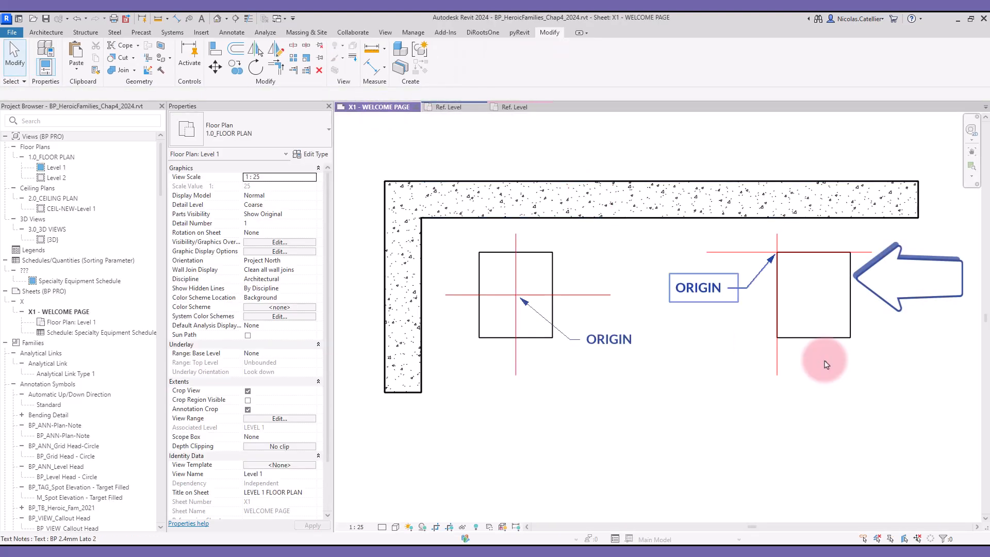
- Check Defines Origin on the top-left family's top and left planes, then return to the WELCOME PAGE sheet
{"action": "left_click", "coordinate": [509, 107]}
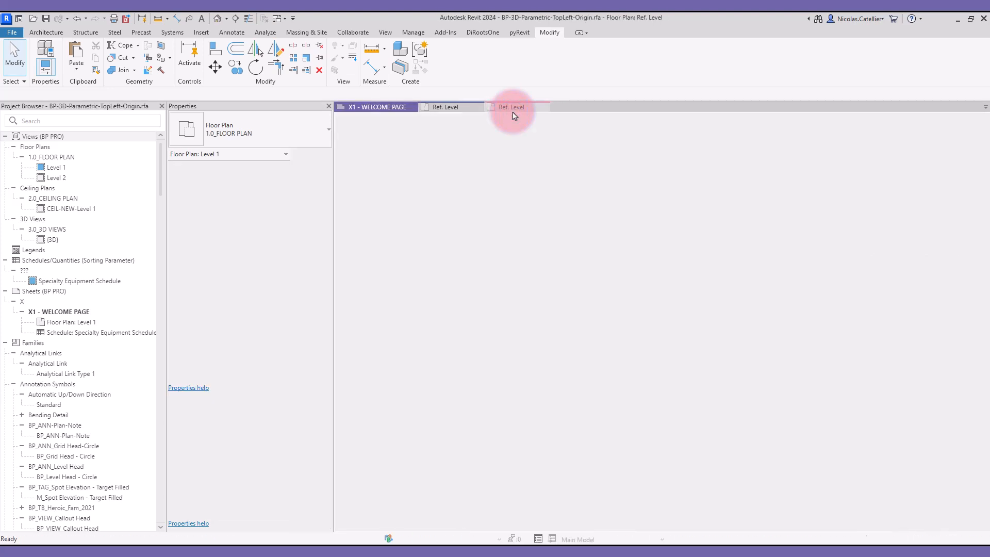
{"action": "left_click", "coordinate": [510, 106]}
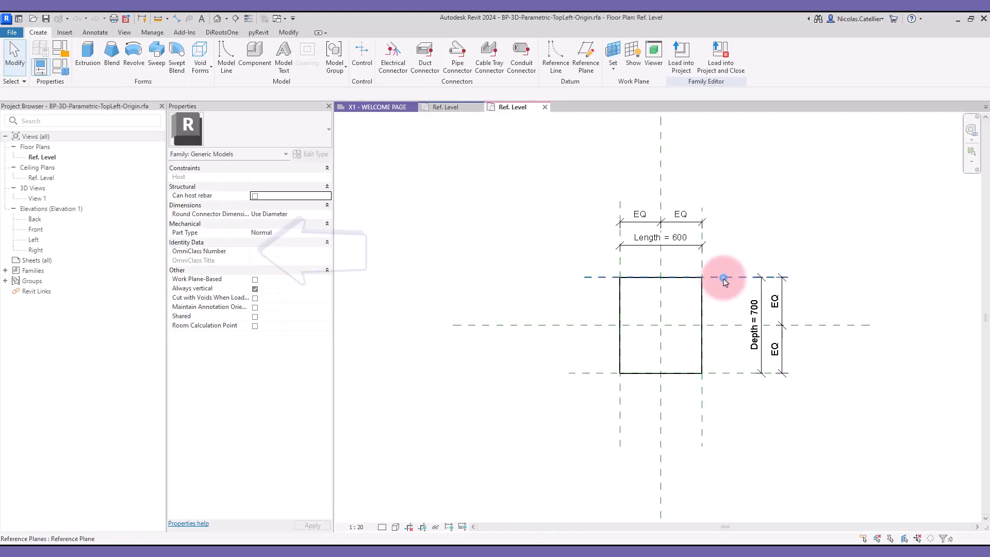
{"action": "left_click", "coordinate": [621, 262]}
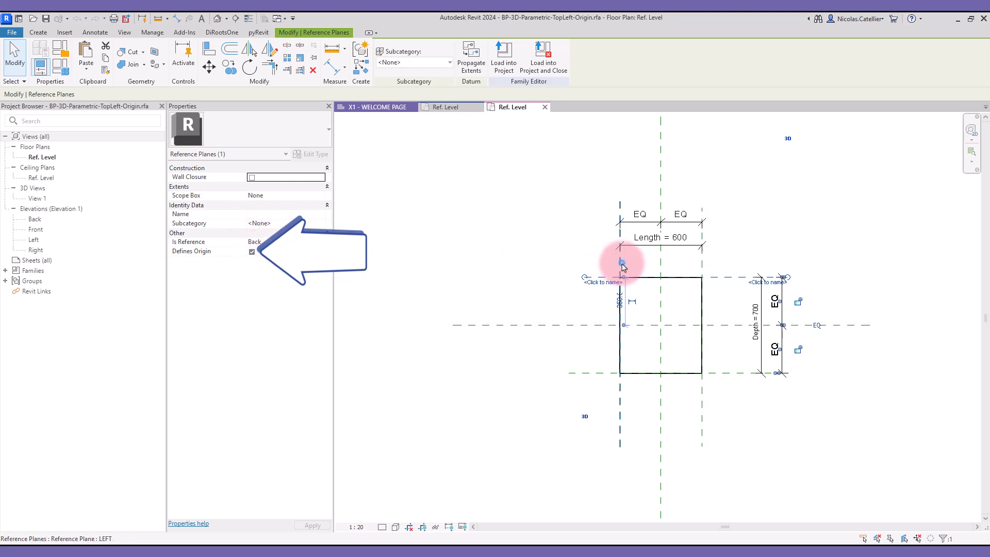
{"action": "left_click", "coordinate": [461, 237]}
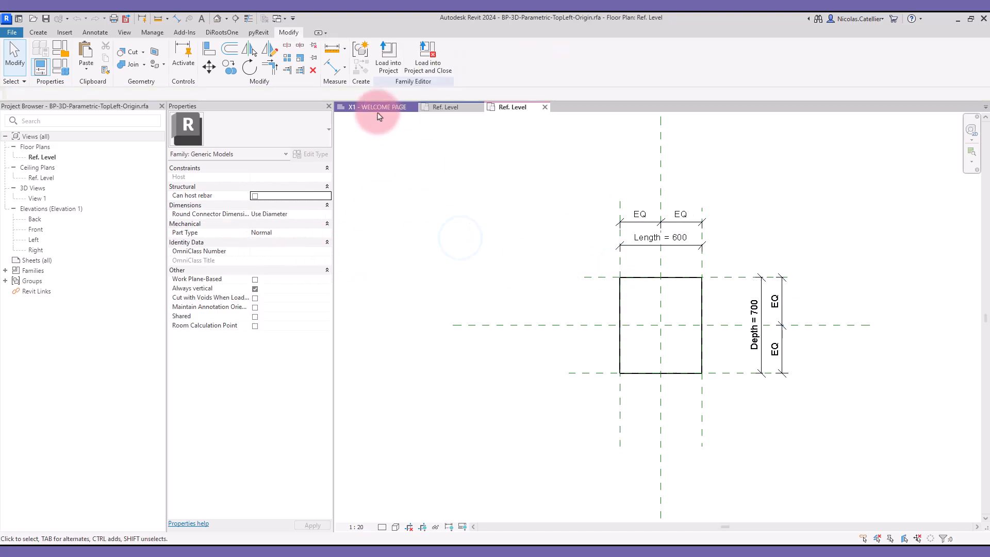
{"action": "left_click", "coordinate": [375, 107]}
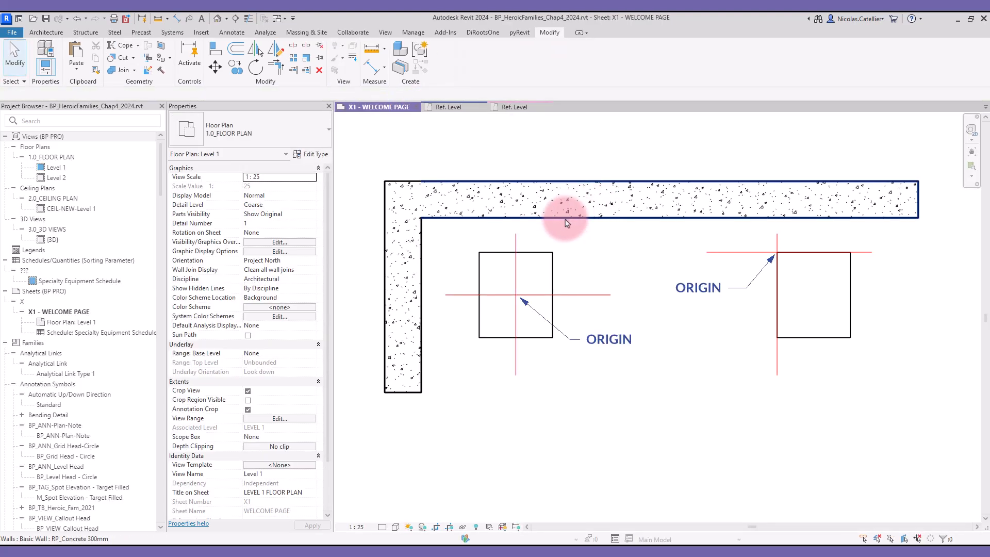
- Change Length and Depth for the centred box type, then edit Length for the top-left origin type
{"action": "left_click", "coordinate": [515, 294]}
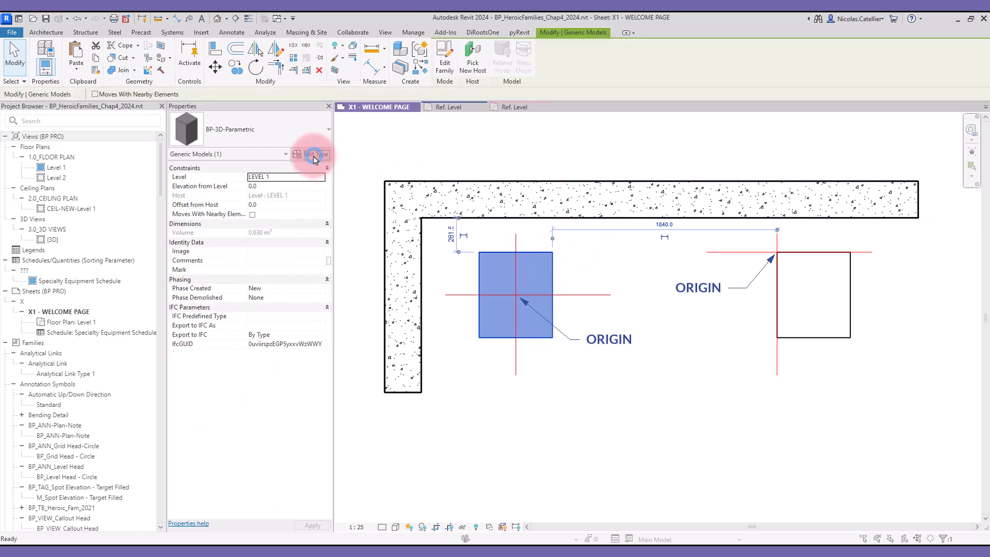
{"action": "left_click", "coordinate": [316, 155]}
{"action": "type", "text": "80"}
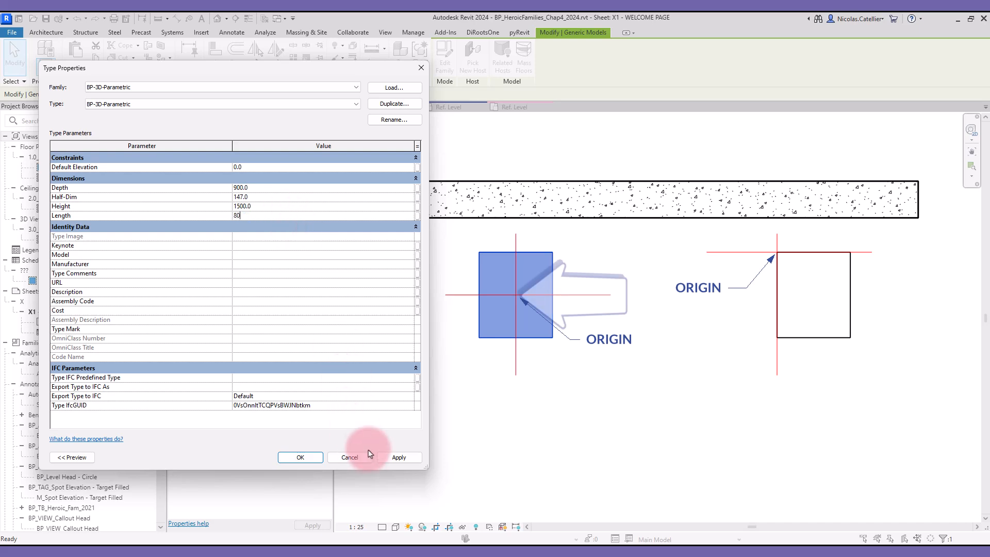
{"action": "left_click", "coordinate": [300, 457]}
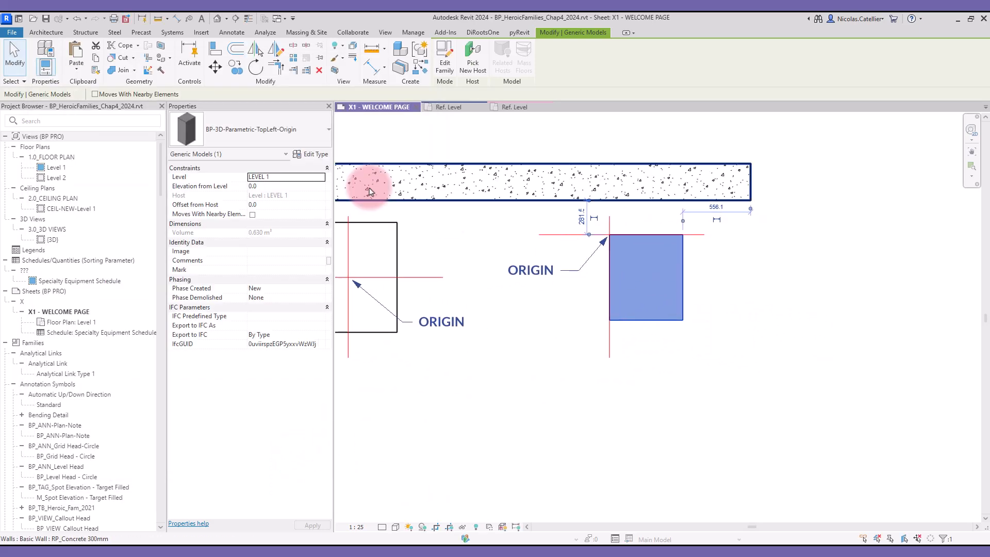
{"action": "left_click", "coordinate": [314, 154]}
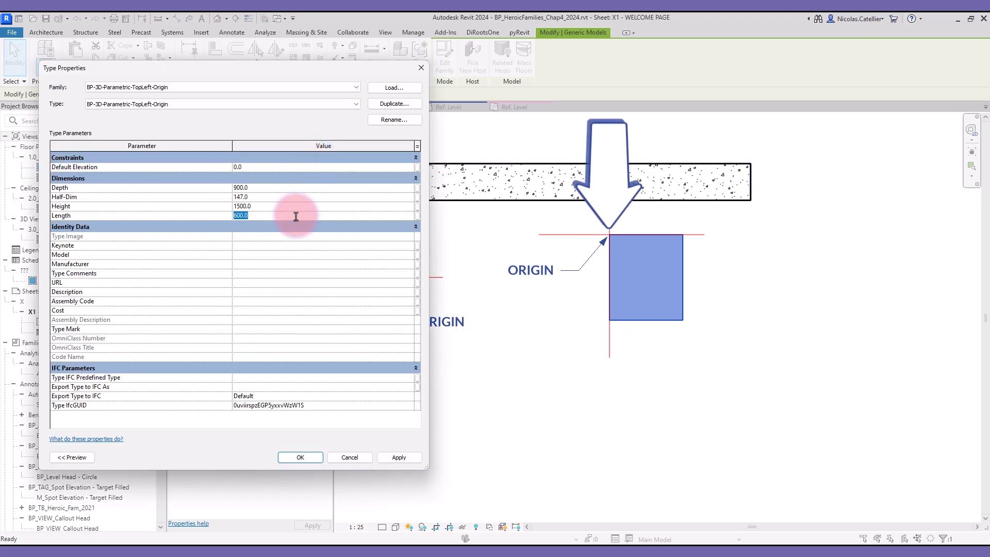
{"action": "left_click", "coordinate": [398, 457]}
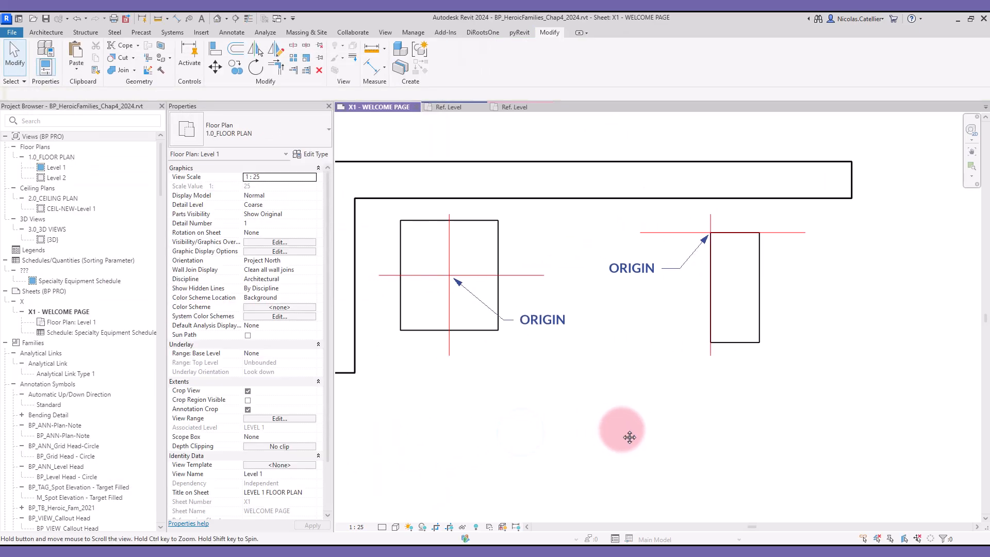
{"action": "left_click", "coordinate": [736, 287]}
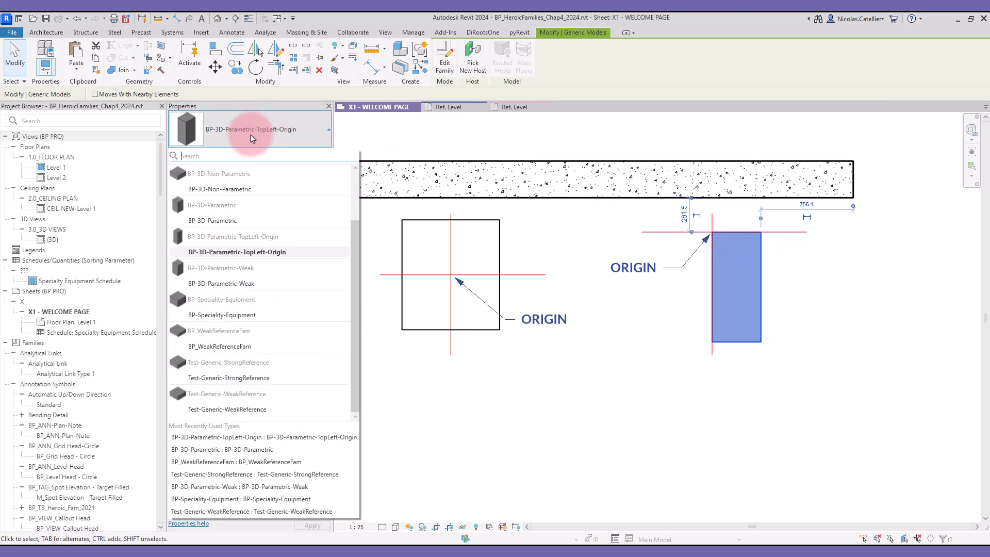
{"action": "left_click", "coordinate": [212, 220]}
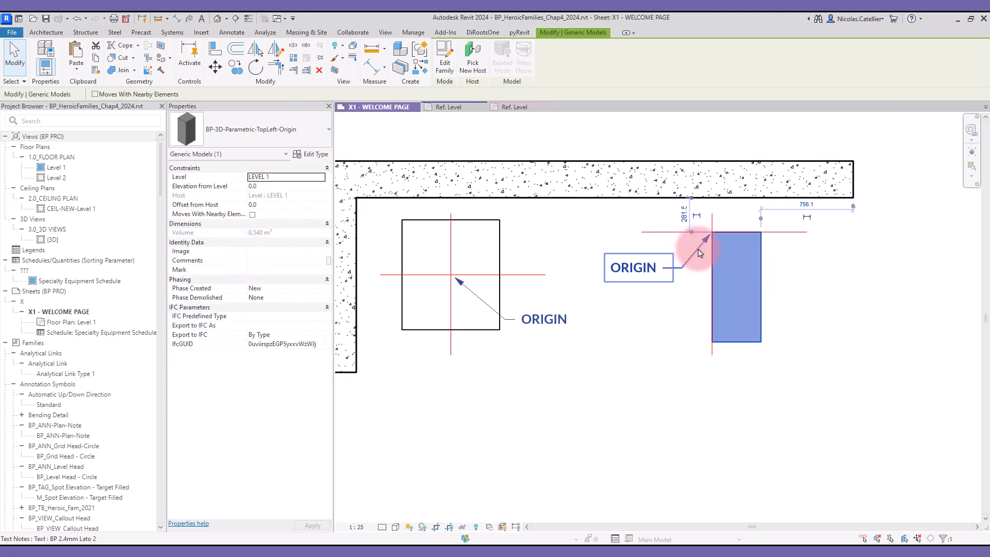
{"action": "left_click", "coordinate": [814, 300]}
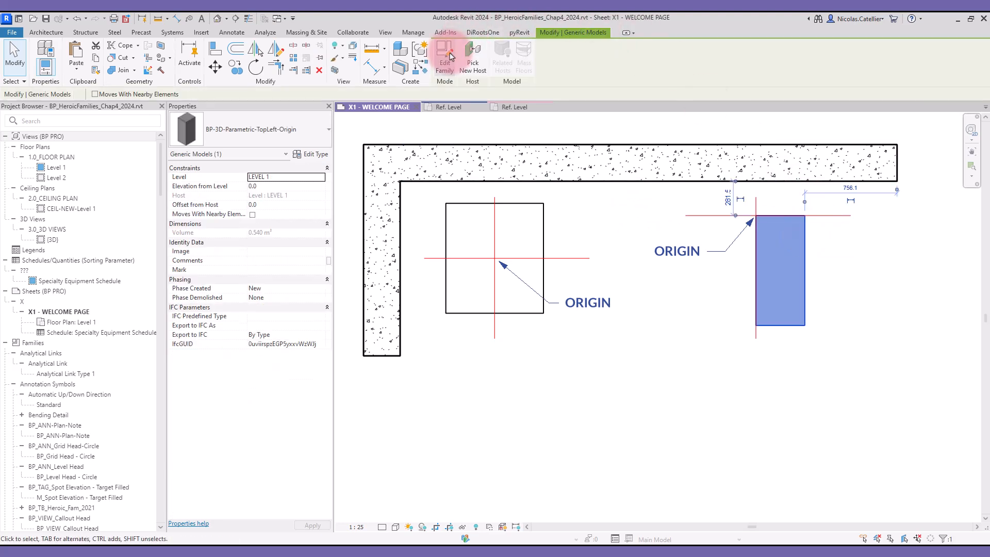
- Edit the top-left origin family and select its left and top origin planes for a new subcategory
{"action": "left_click", "coordinate": [445, 57]}
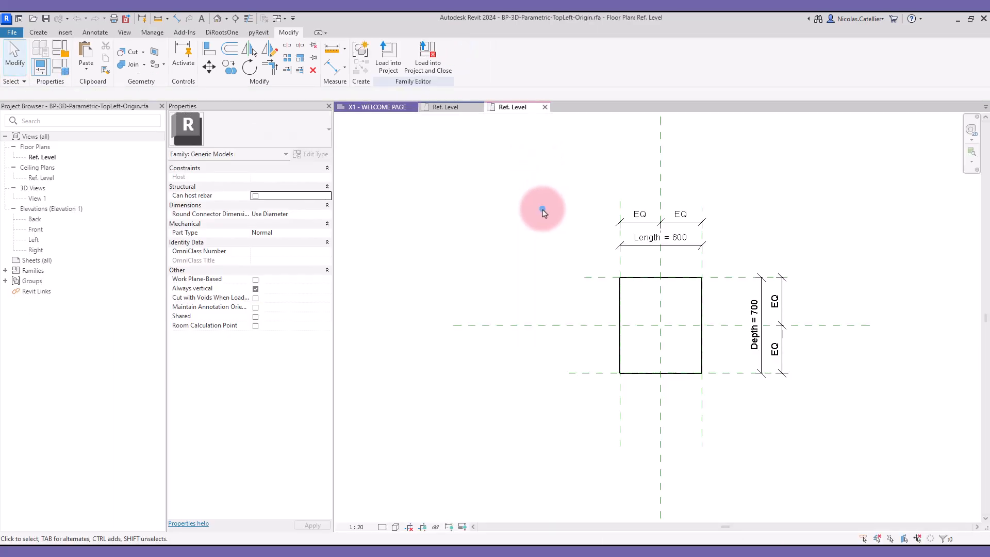
{"action": "left_click", "coordinate": [620, 259]}
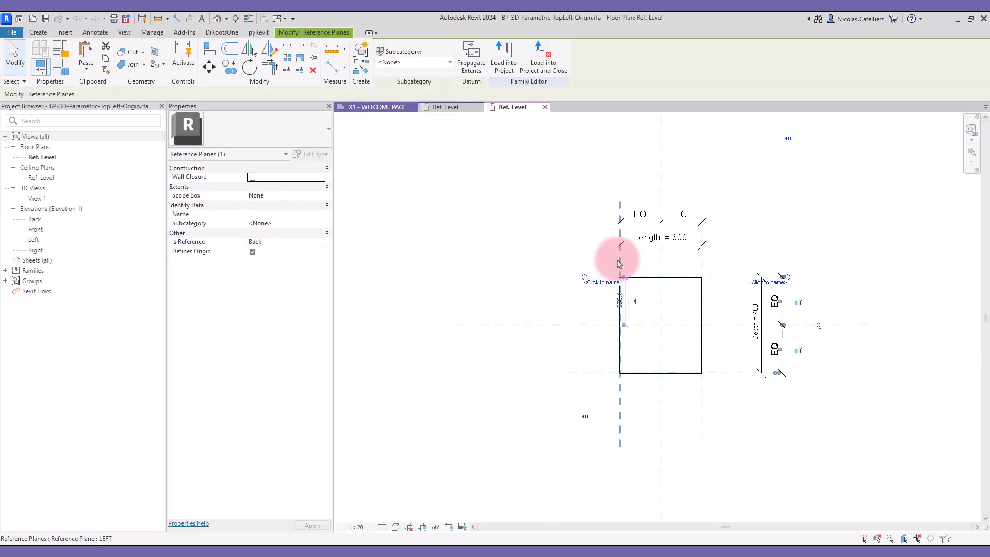
{"action": "left_click", "coordinate": [620, 262]}
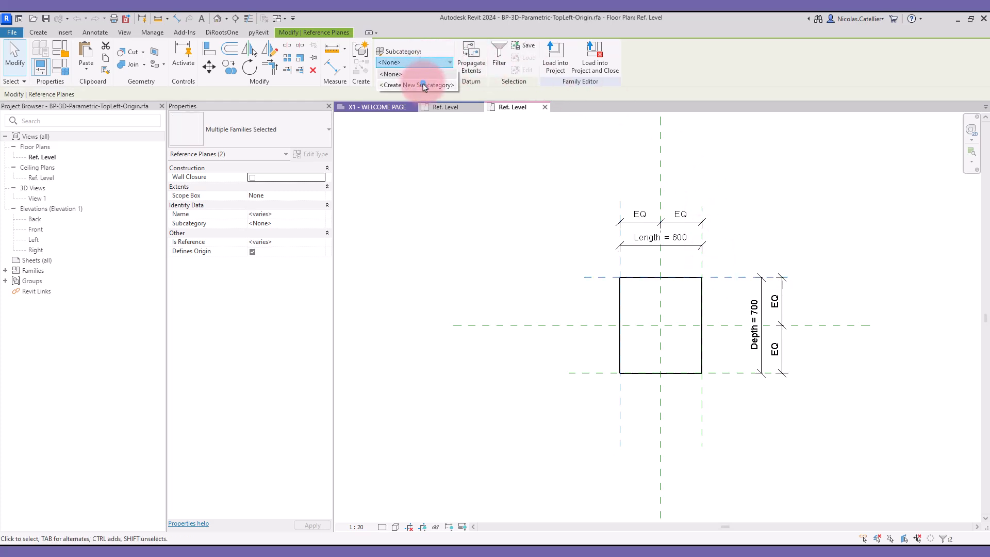
{"action": "left_click", "coordinate": [418, 83]}
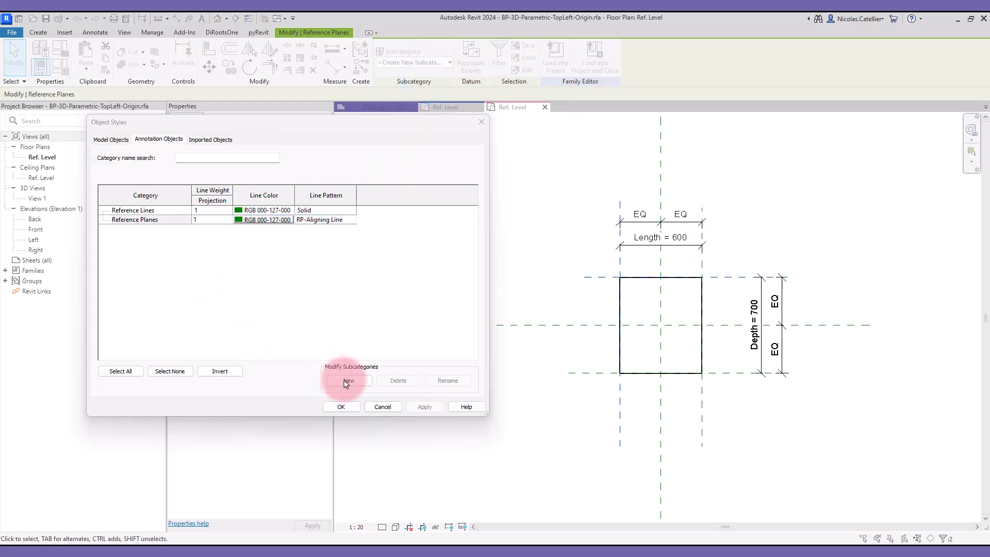
- Create the Origin reference-plane subcategory with pink line colour RGB 255-000-128
{"action": "left_click", "coordinate": [349, 380]}
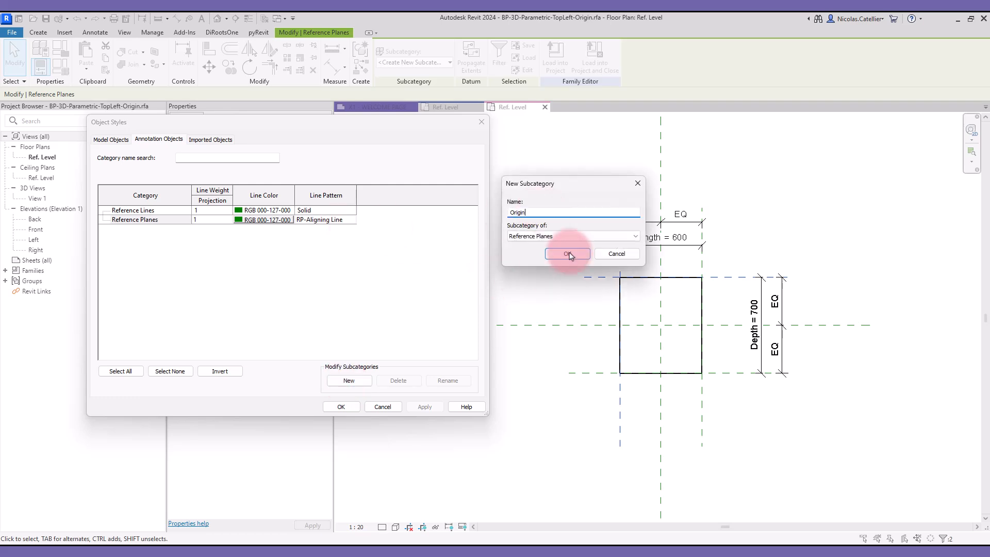
{"action": "left_click", "coordinate": [566, 254]}
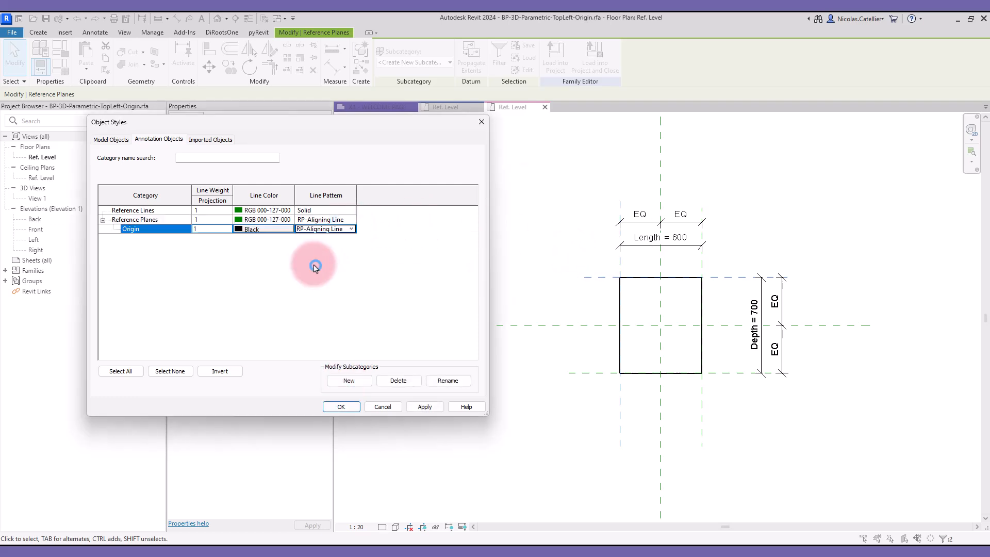
{"action": "left_click", "coordinate": [238, 230]}
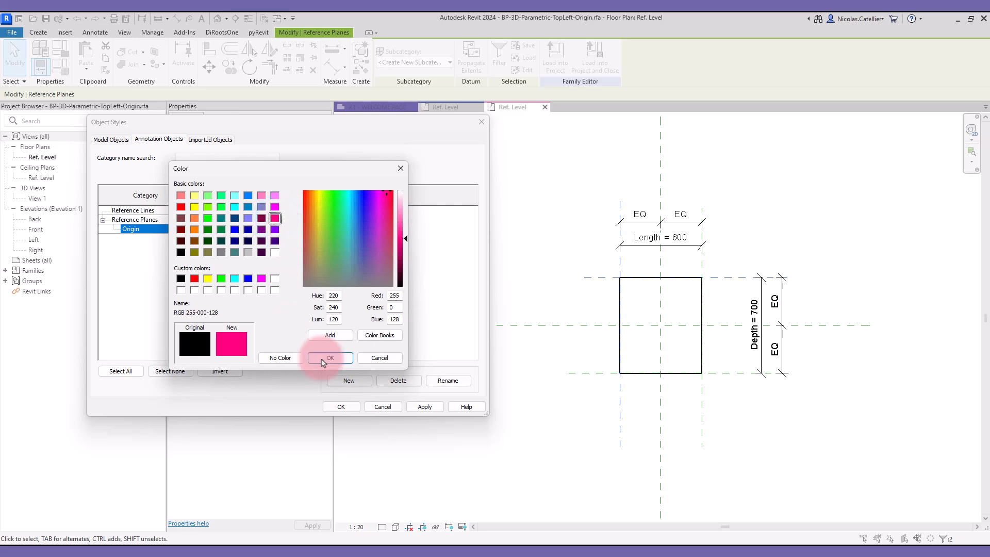
{"action": "left_click", "coordinate": [329, 358]}
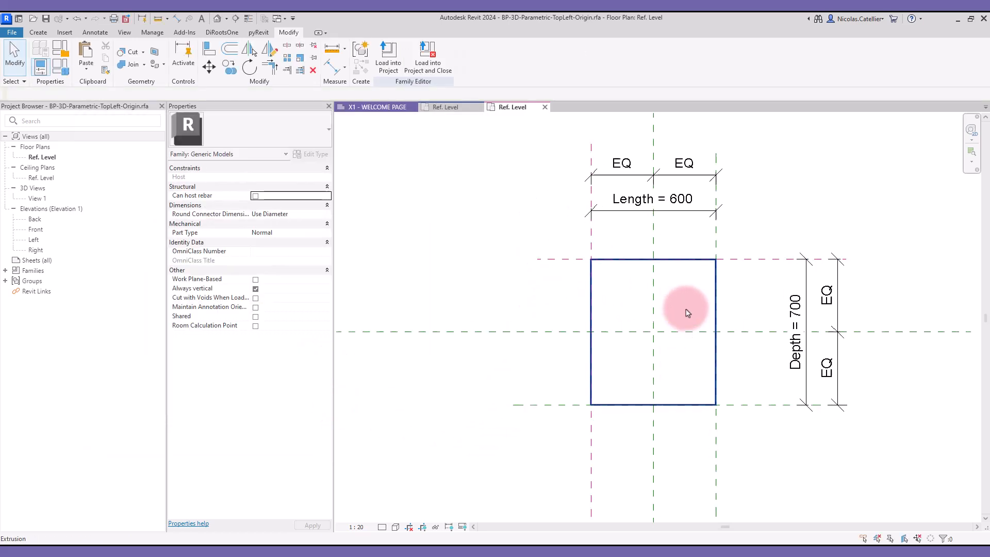
- View the door family's Exterior elevation, then the BP-3D-Parametric Ref. Level plan
{"action": "left_click", "coordinate": [642, 107]}
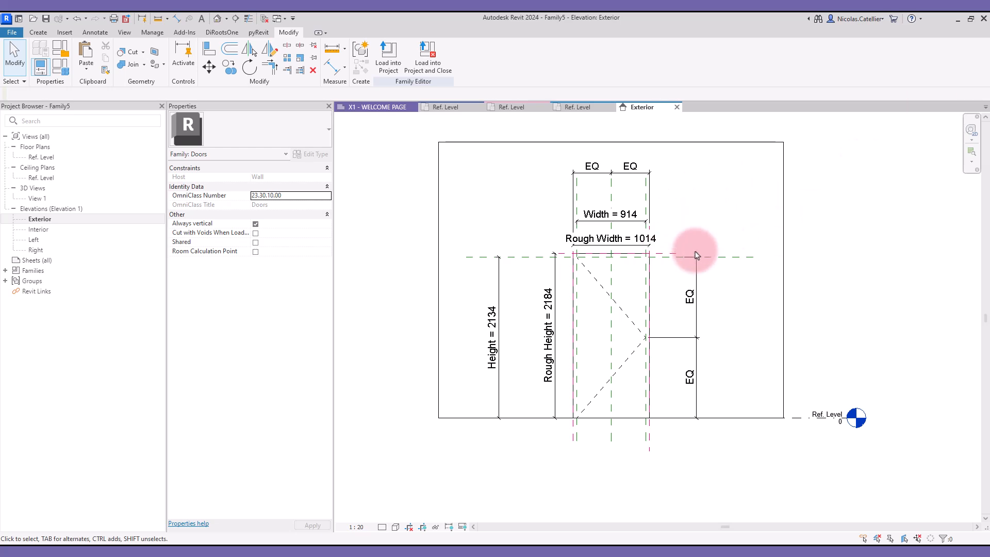
{"action": "left_click", "coordinate": [446, 106]}
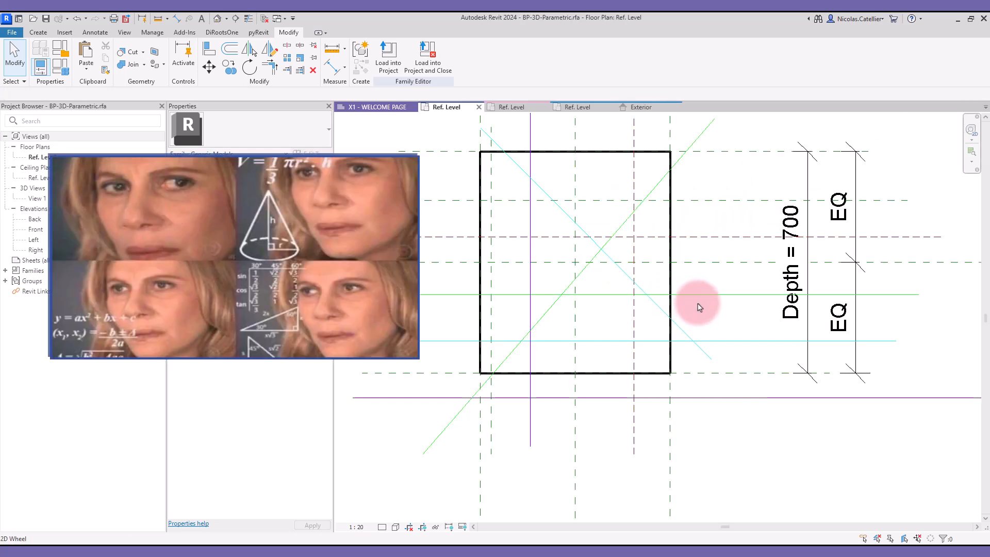
{"action": "left_click", "coordinate": [698, 307]}
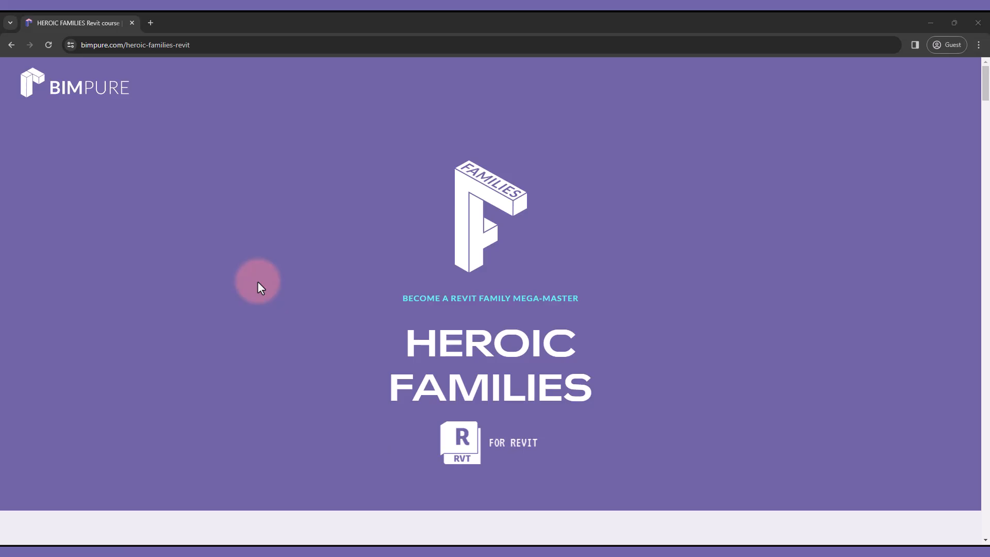
- Scroll the Heroic Families course page down to the Learn These Unique Skills section
{"action": "scroll", "scroll_direction": "down", "scroll_amount": 3}
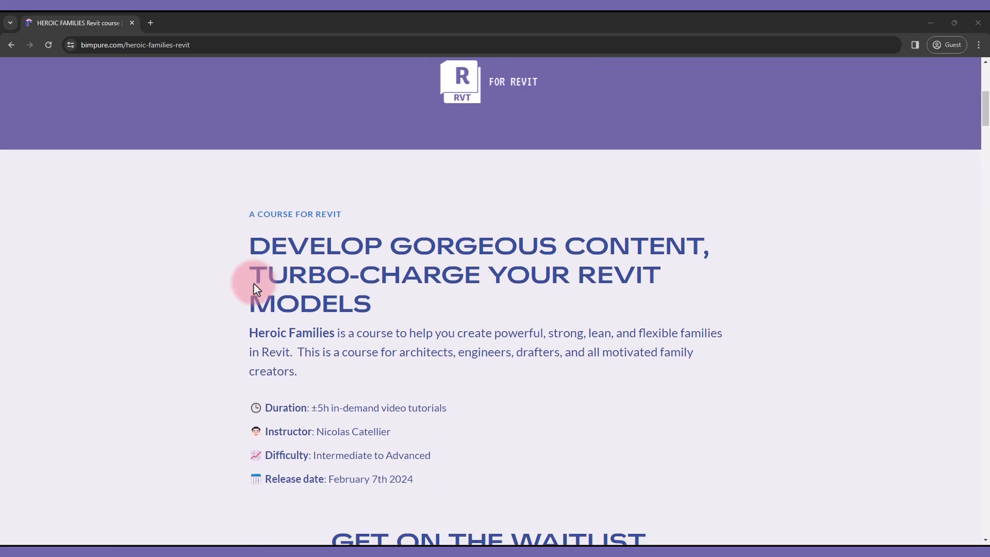
{"action": "scroll", "scroll_direction": "down", "scroll_amount": 3}
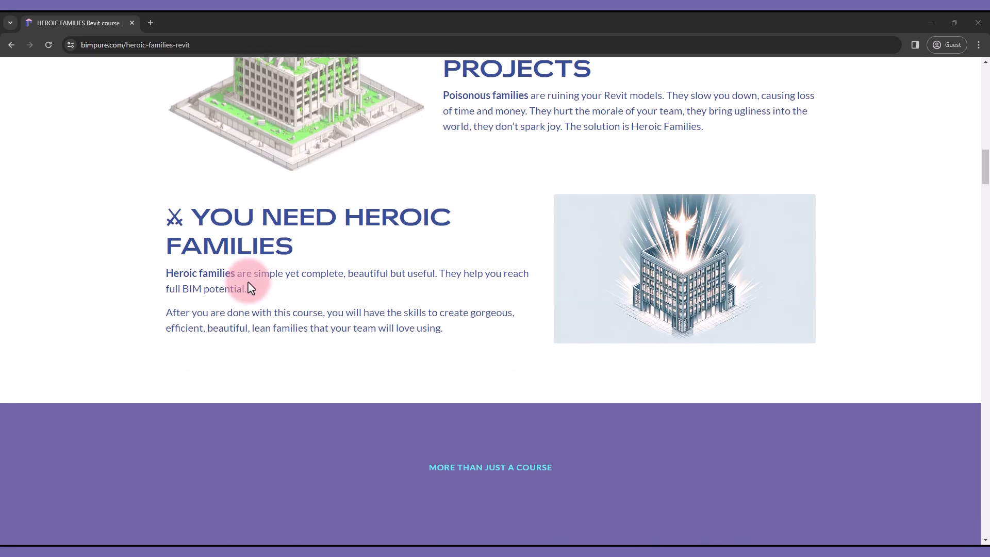
{"action": "scroll", "scroll_direction": "down", "scroll_amount": 3}
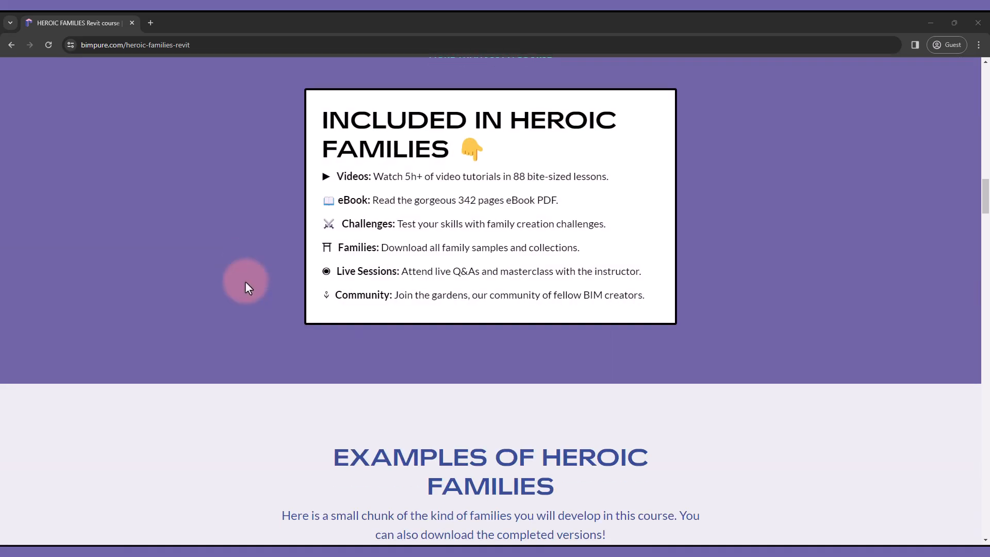
{"action": "scroll", "scroll_direction": "down", "scroll_amount": 3}
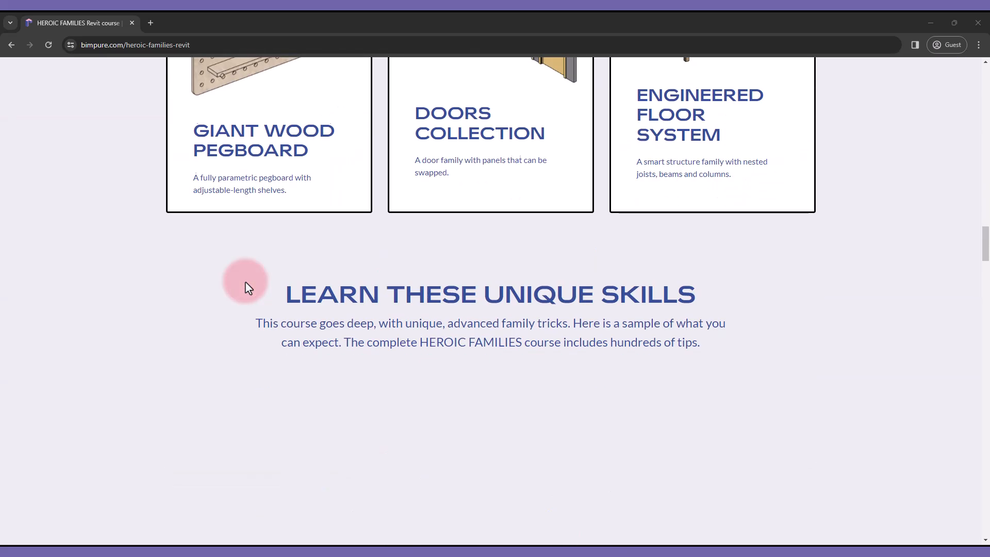
{"action": "scroll", "scroll_direction": "down", "scroll_amount": 3}
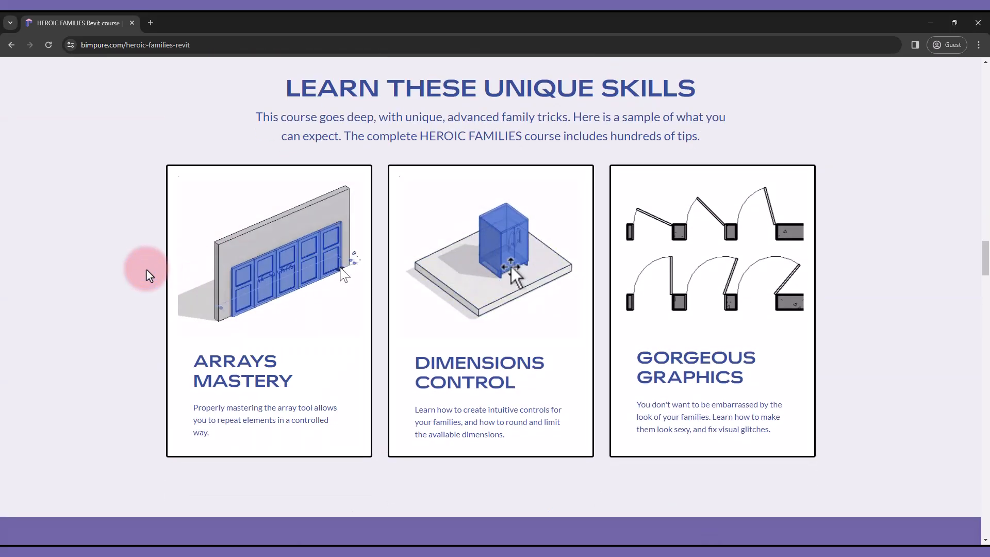
{"action": "scroll", "scroll_direction": "down", "scroll_amount": 3}
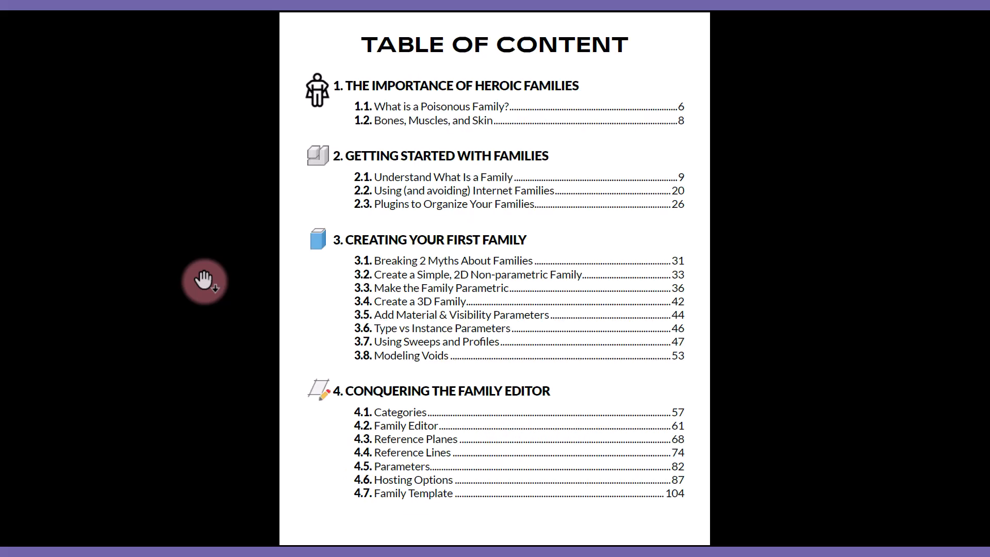
- Scroll the ebook's table of contents to chapter 12 on adaptive components
{"action": "scroll", "scroll_direction": "down", "scroll_amount": 3}
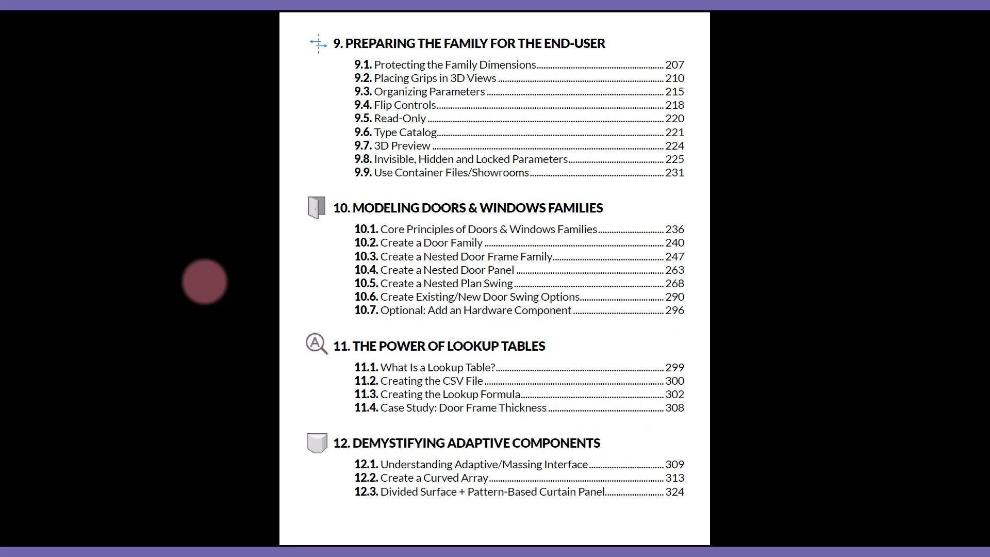